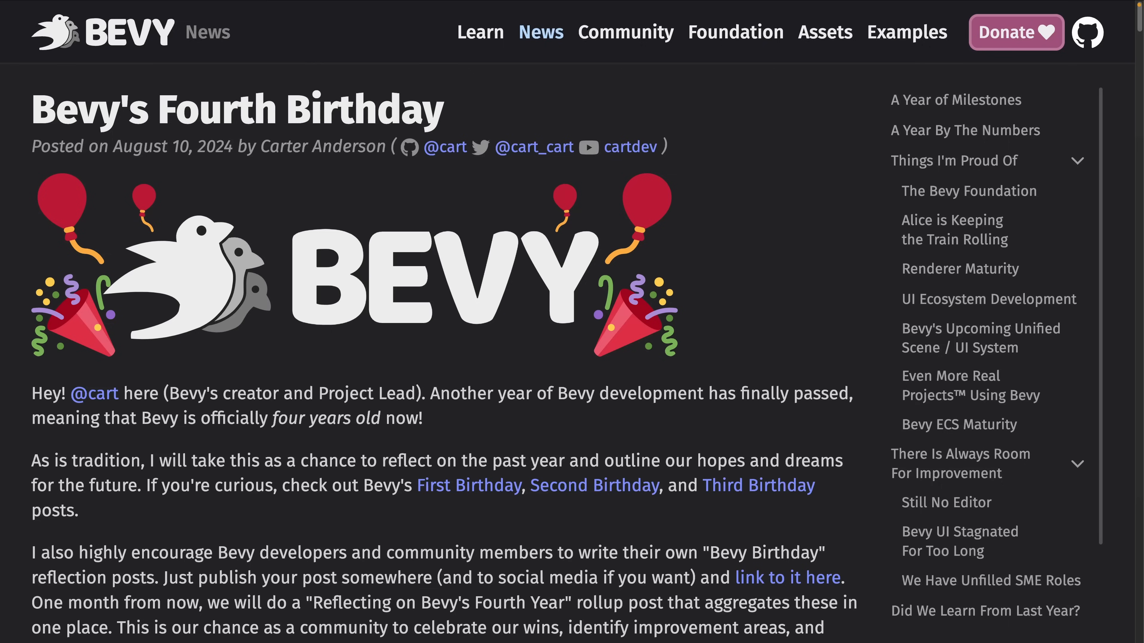
pyautogui.moveTo(706, 319)
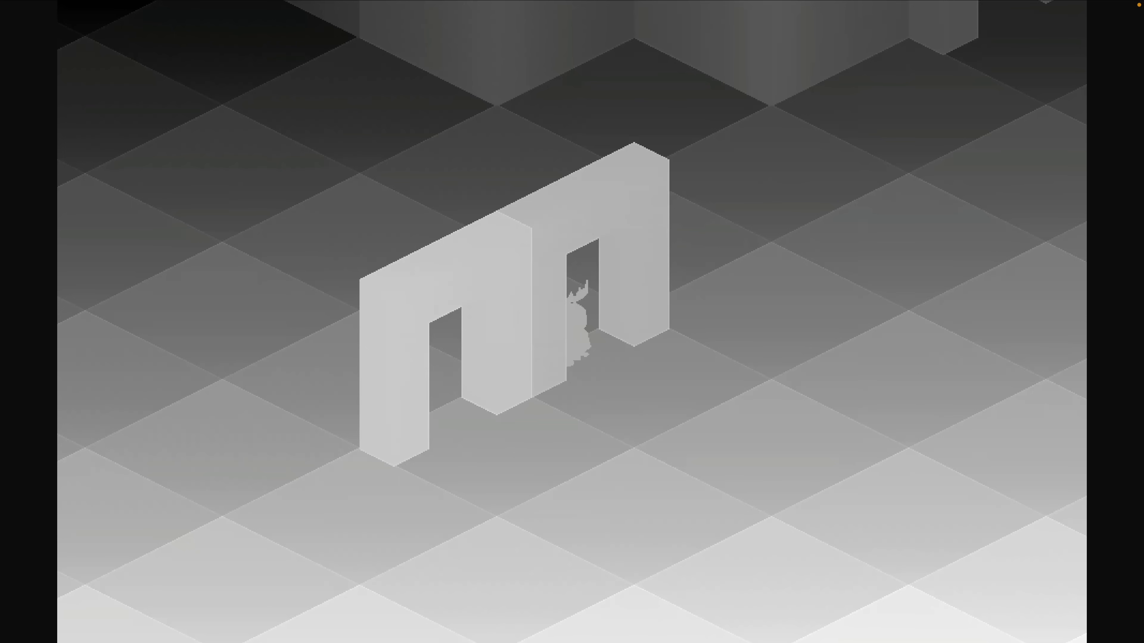
pyautogui.moveTo(702, 356)
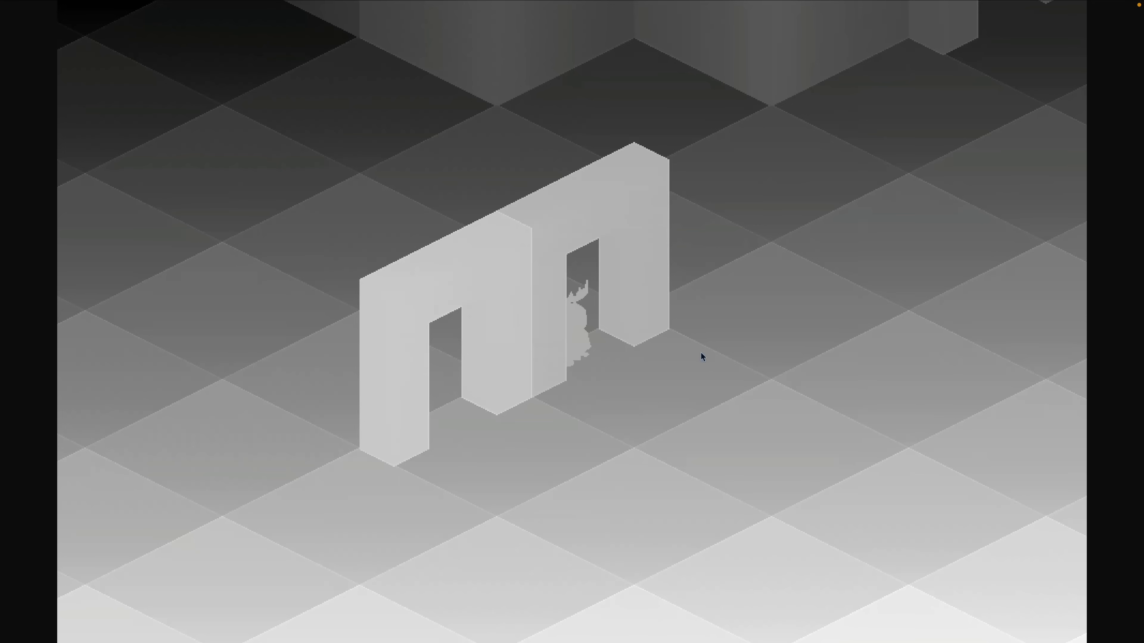
pyautogui.moveTo(640, 371)
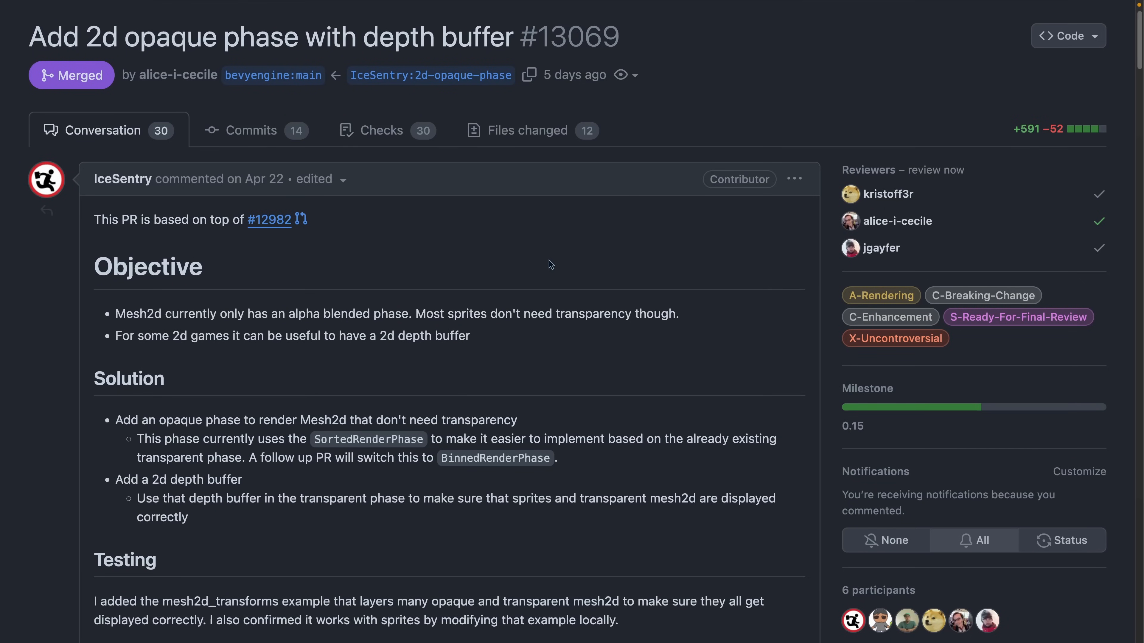
pyautogui.moveTo(365, 368)
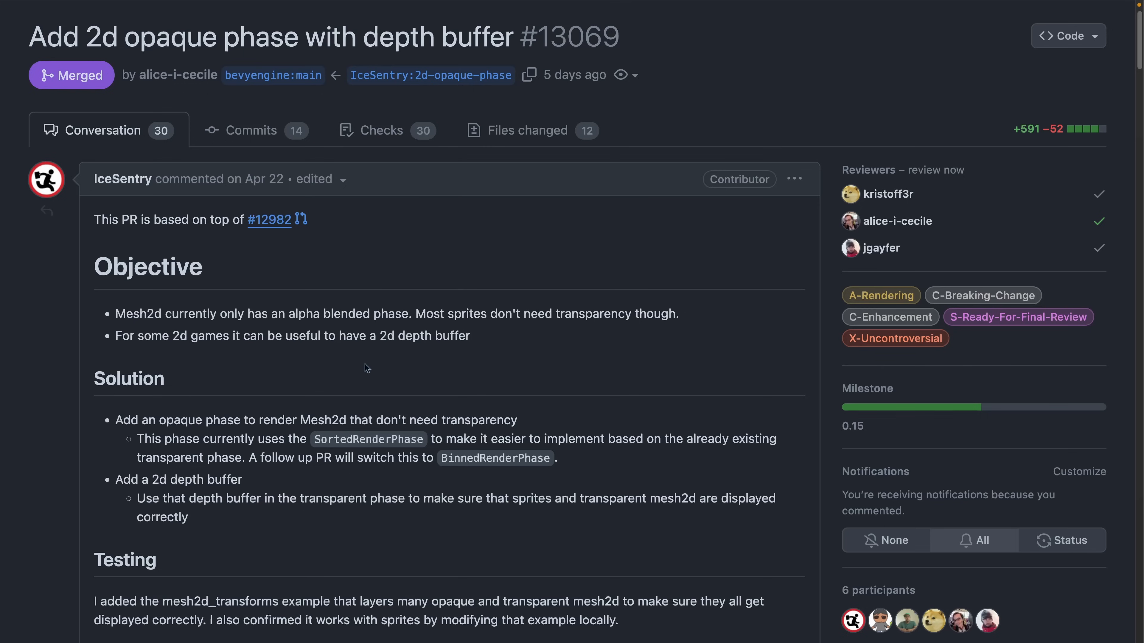
pyautogui.moveTo(248, 420)
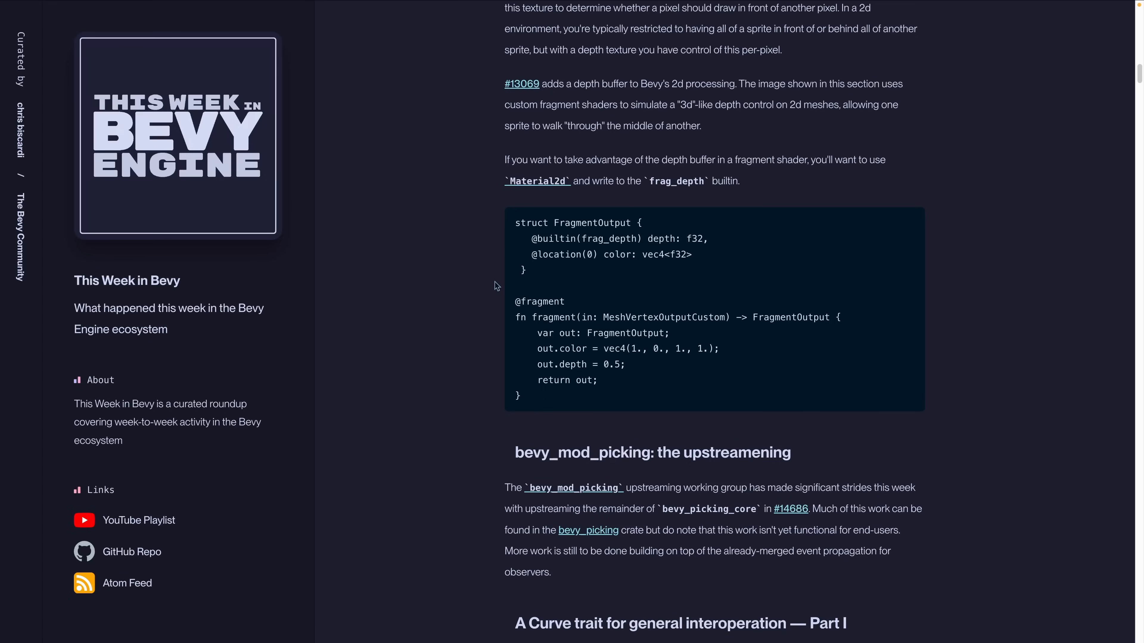
pyautogui.moveTo(591, 240)
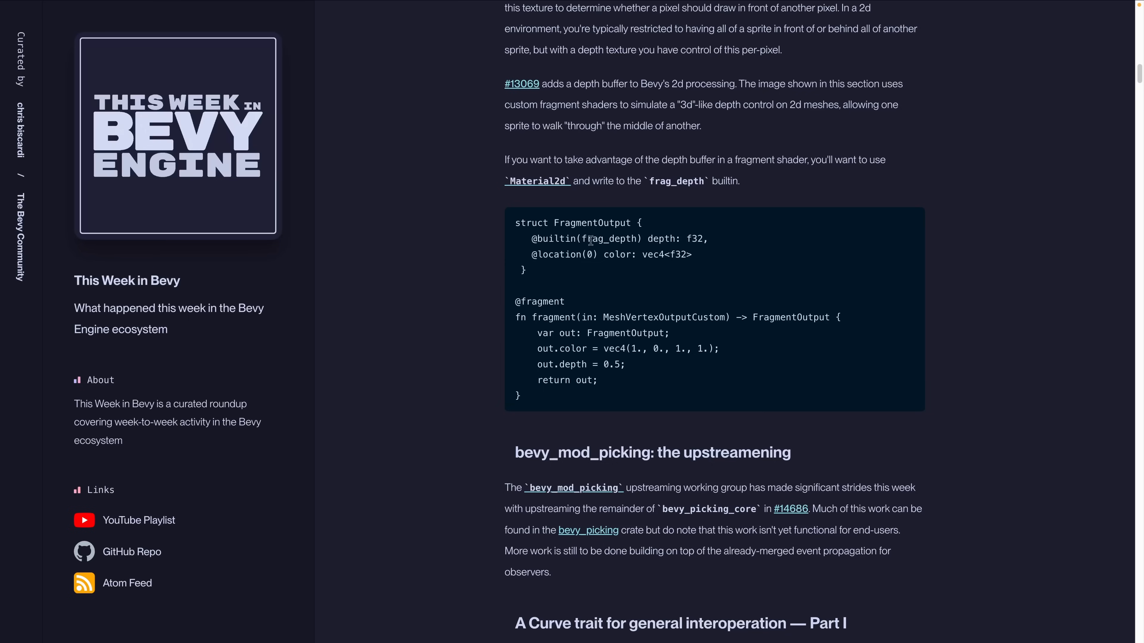
# Step: Highlight the frag_depth builtin in the newsletter's shader example, then clear the highlight
pyautogui.doubleClick(608, 239)
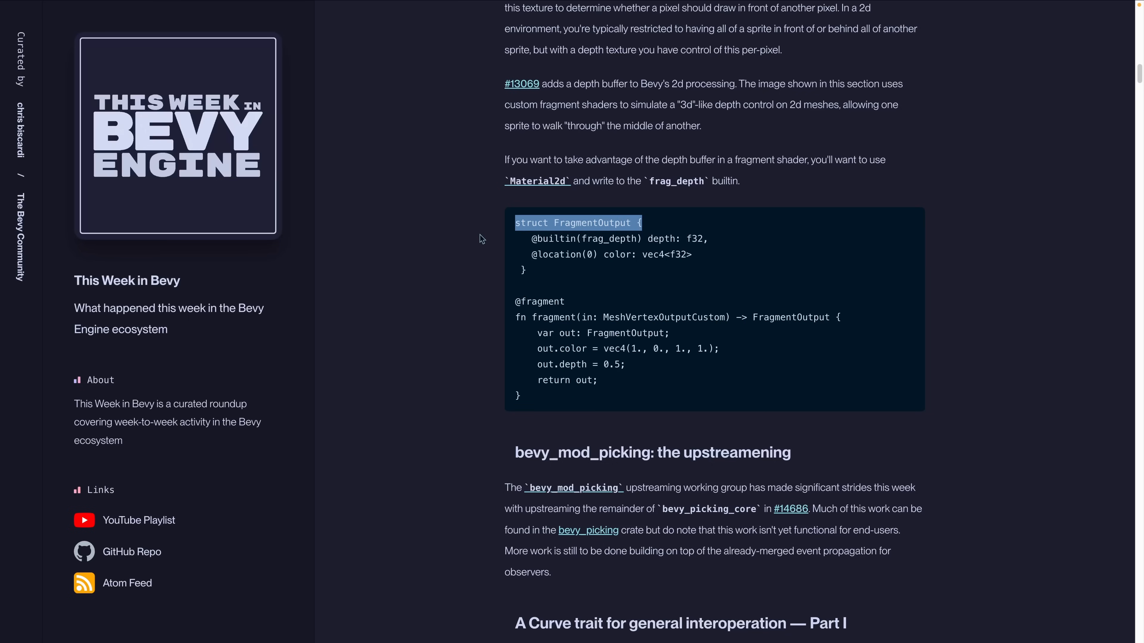
pyautogui.click(789, 508)
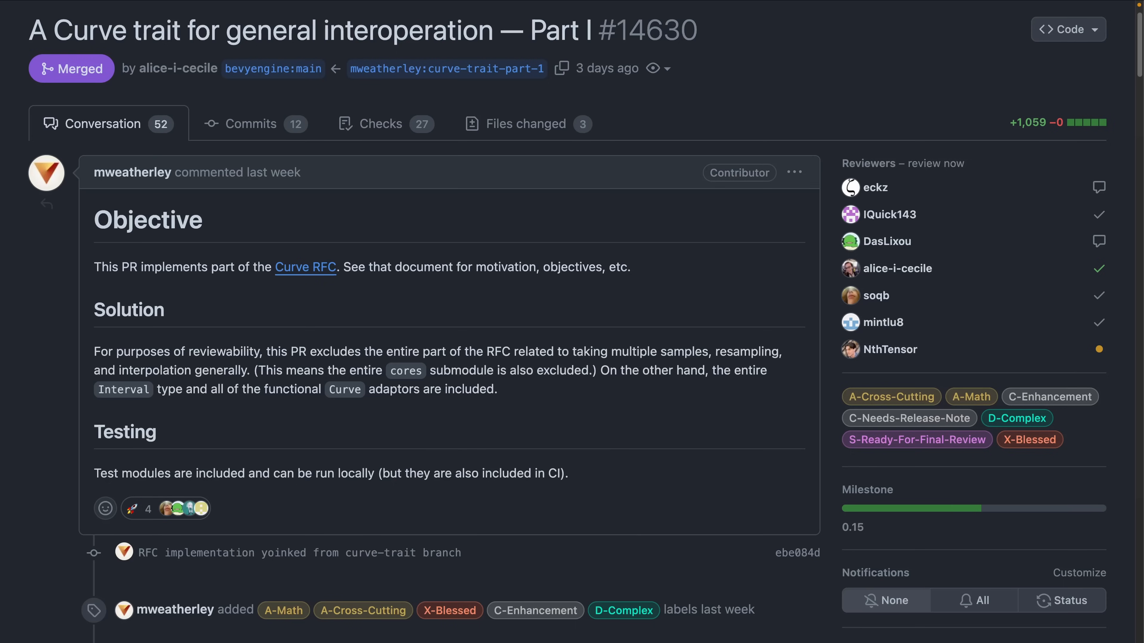
# Step: Follow the #14630 link to the Curve trait pull request on GitHub
pyautogui.click(305, 267)
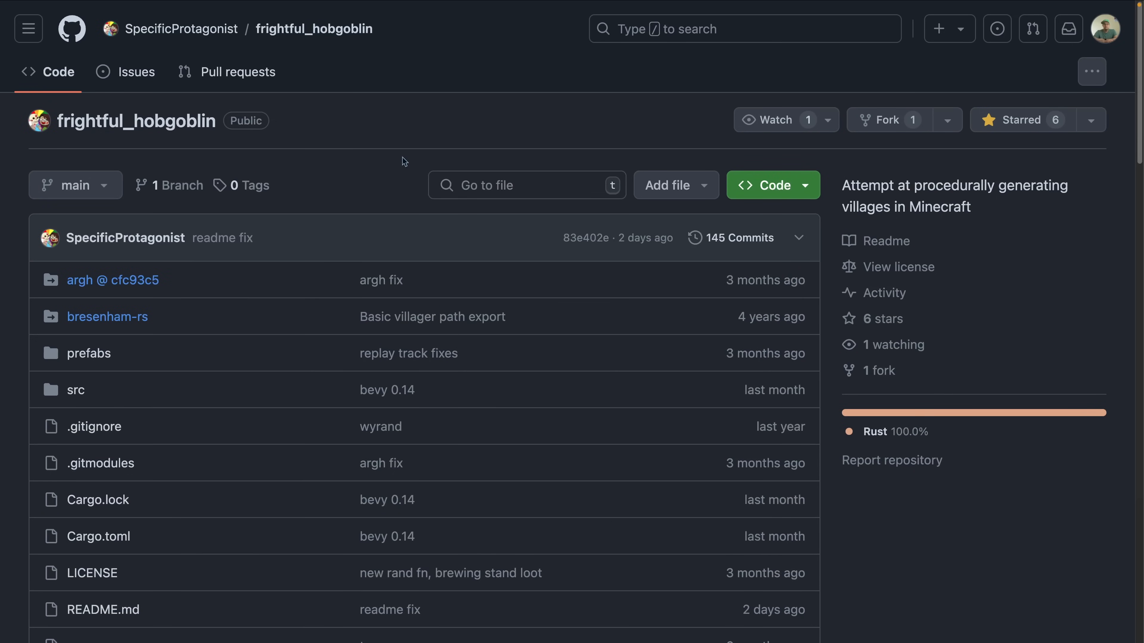
pyautogui.moveTo(280, 49)
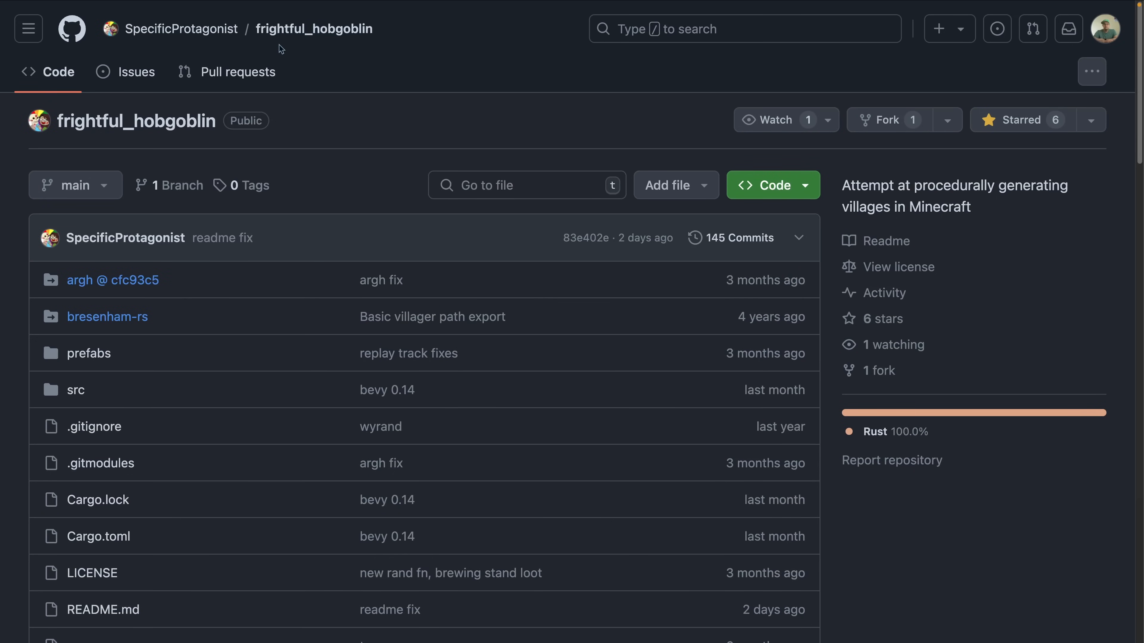
# Step: Scroll down the frightful_hobgoblin repository to its README
pyautogui.scroll(-3)
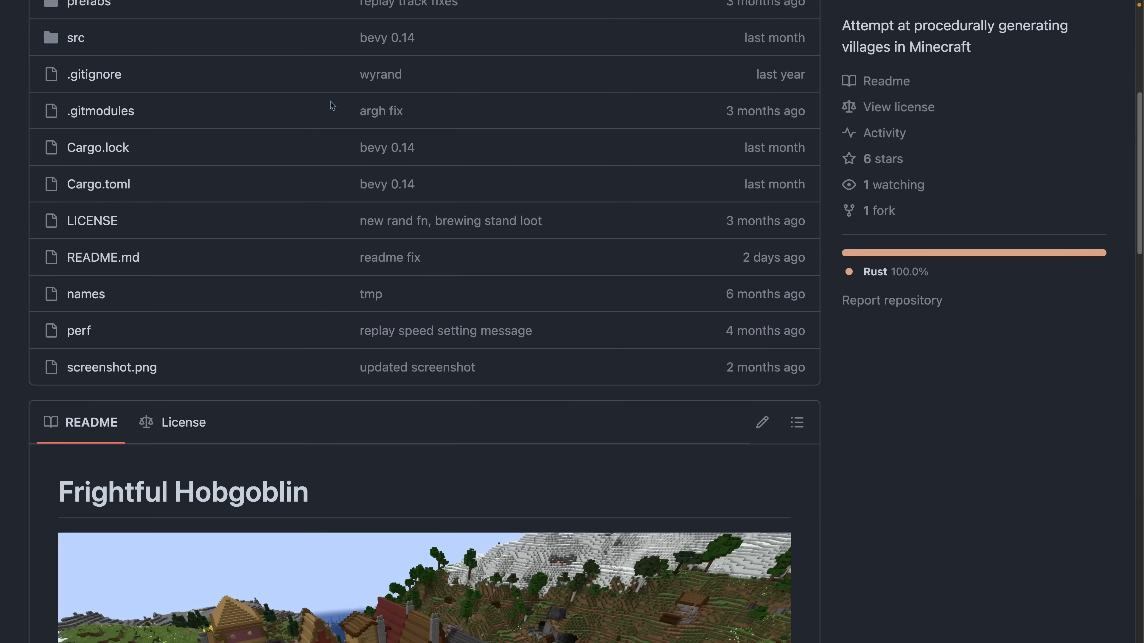
pyautogui.scroll(-3)
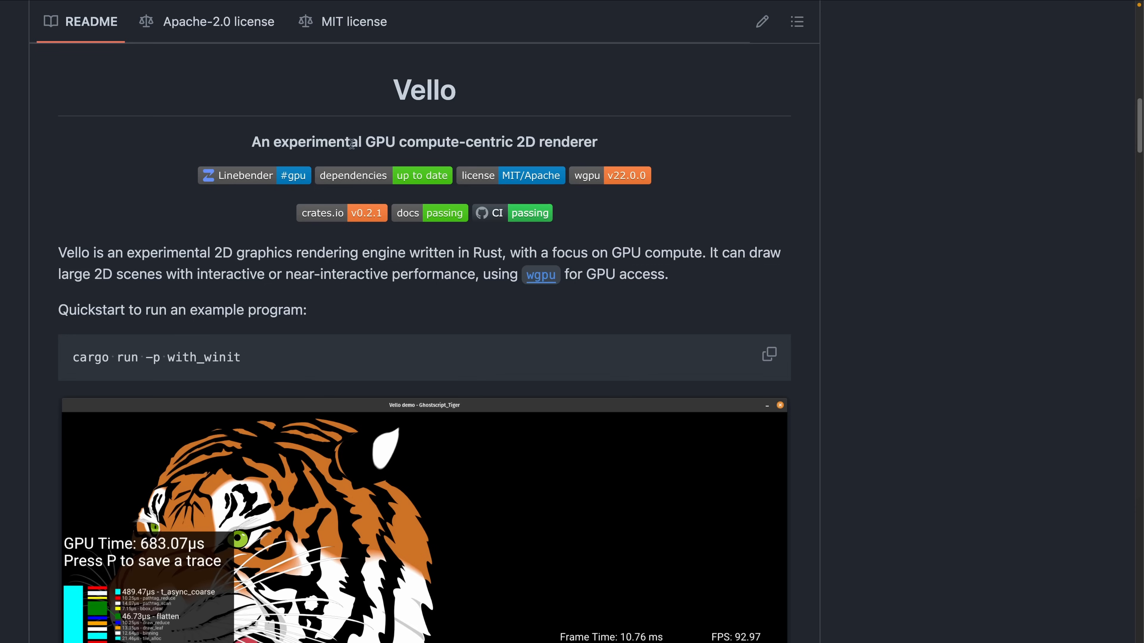
pyautogui.moveTo(788, 190)
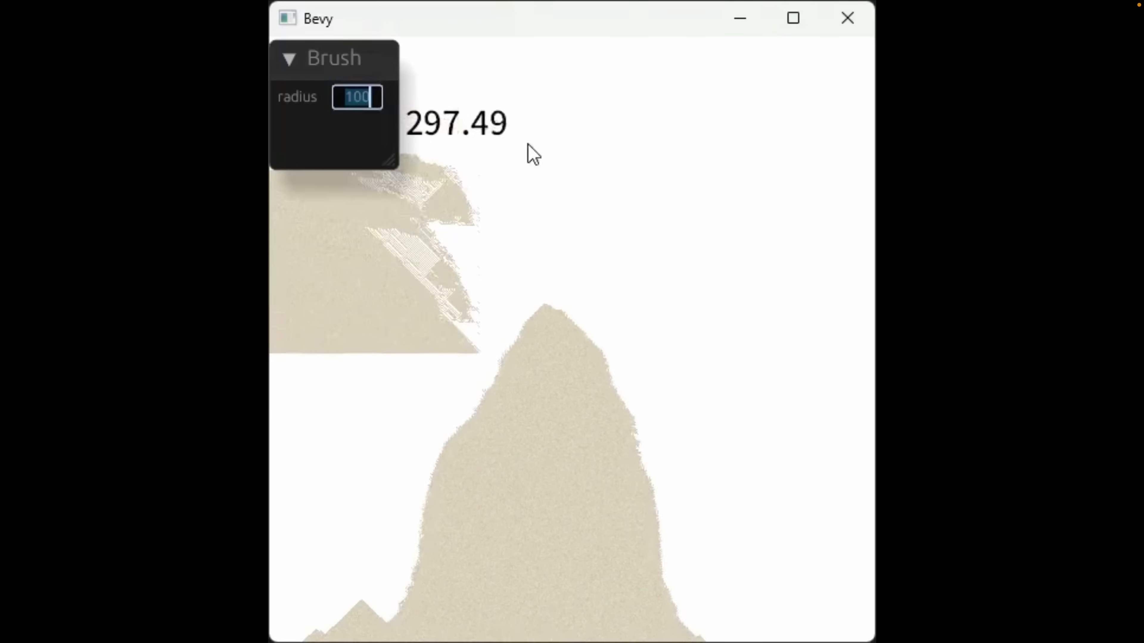
# Step: Enter 5 in the Brush panel's radius field of the sand-painting demo
pyautogui.write('5')
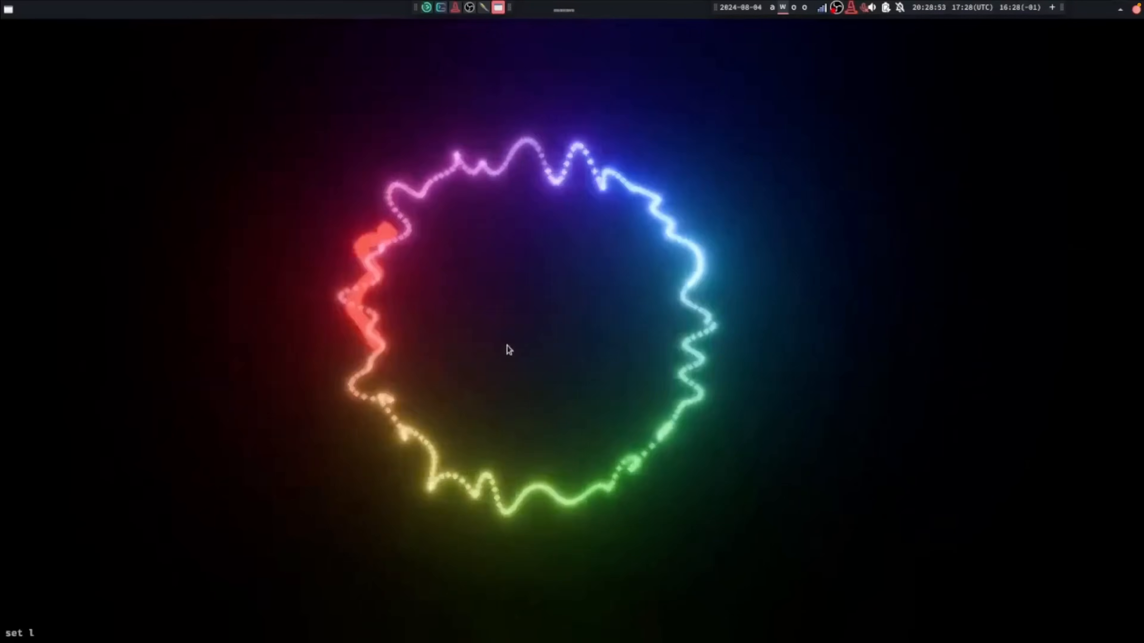
pyautogui.moveTo(516, 396)
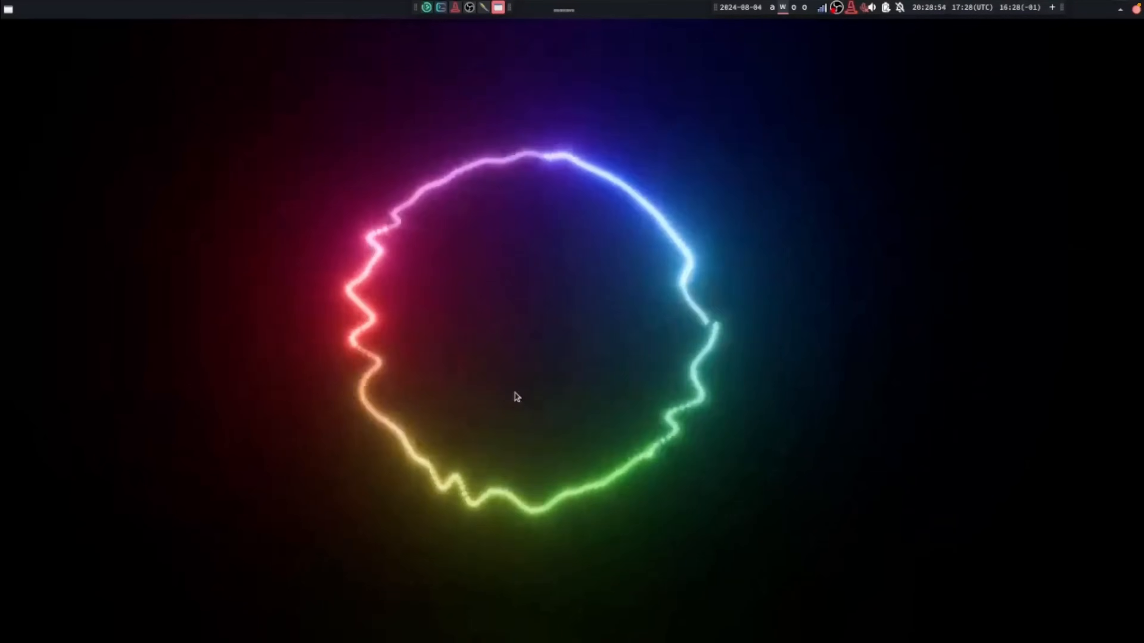
pyautogui.moveTo(699, 531)
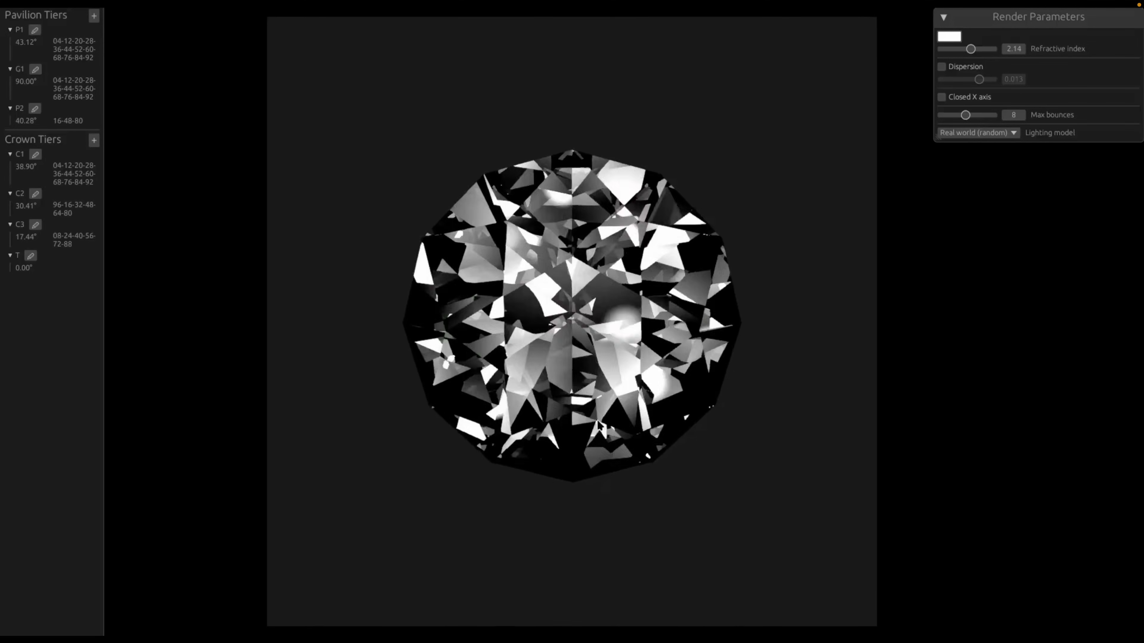
# Step: Advance to the gemstone renderer clip with its Pavilion/Crown Tiers and Render Parameters panels
pyautogui.click(942, 66)
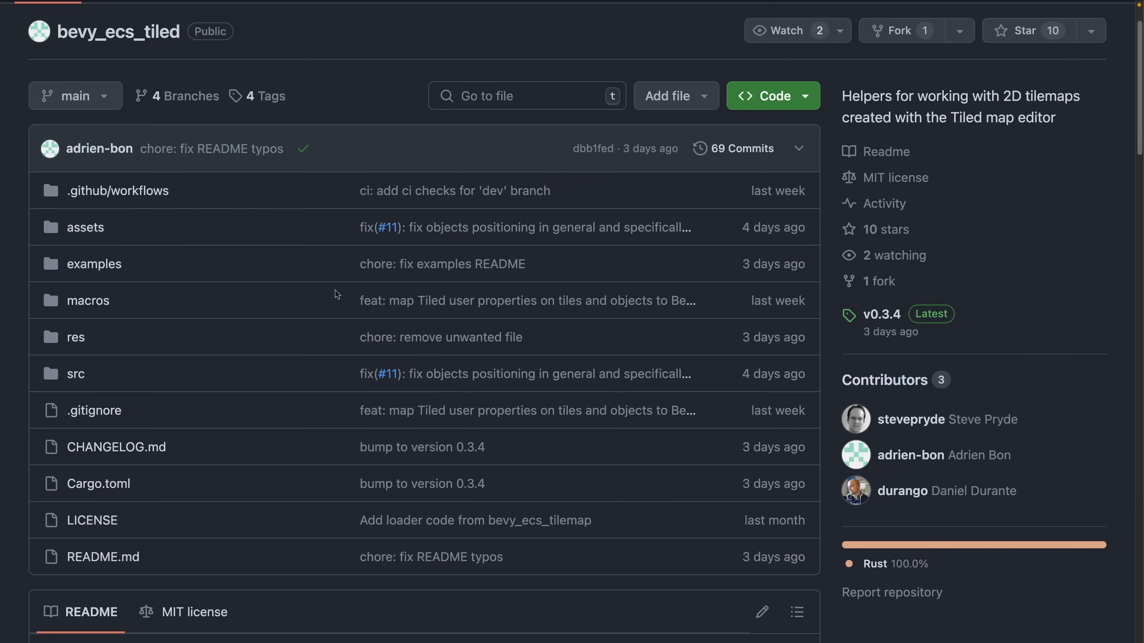
# Step: Scroll through the bevy_ecs_tiled file list toward its README
pyautogui.scroll(-3)
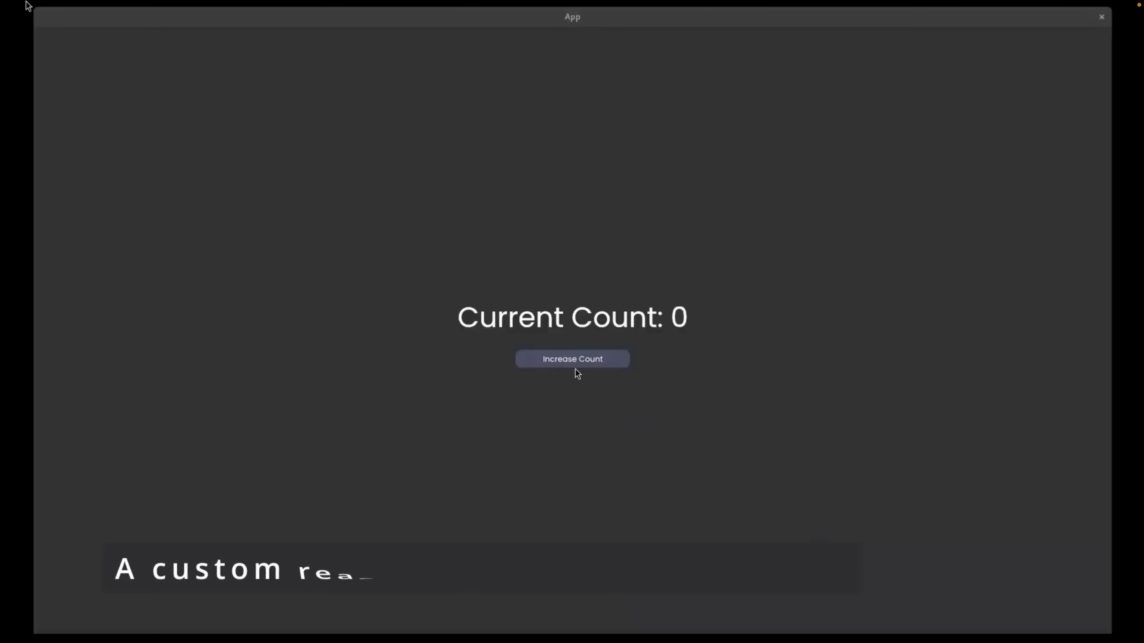
# Step: Try the Woodpecker UI counter, calculator keys and the Red/Green/Blue colour dropdown
pyautogui.click(572, 358)
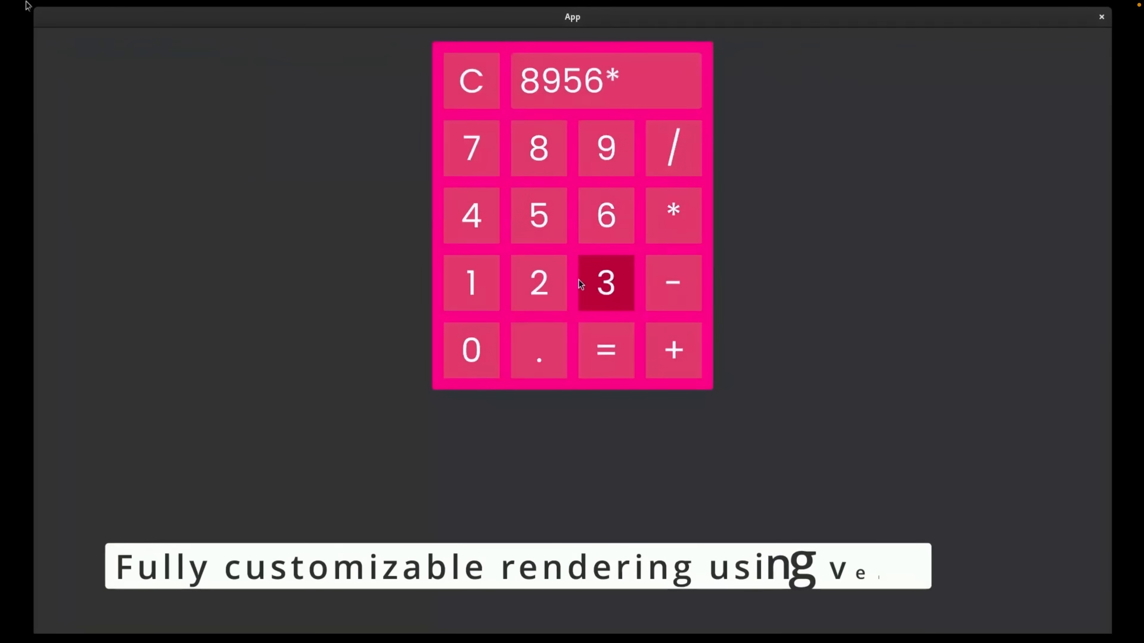
pyautogui.click(470, 81)
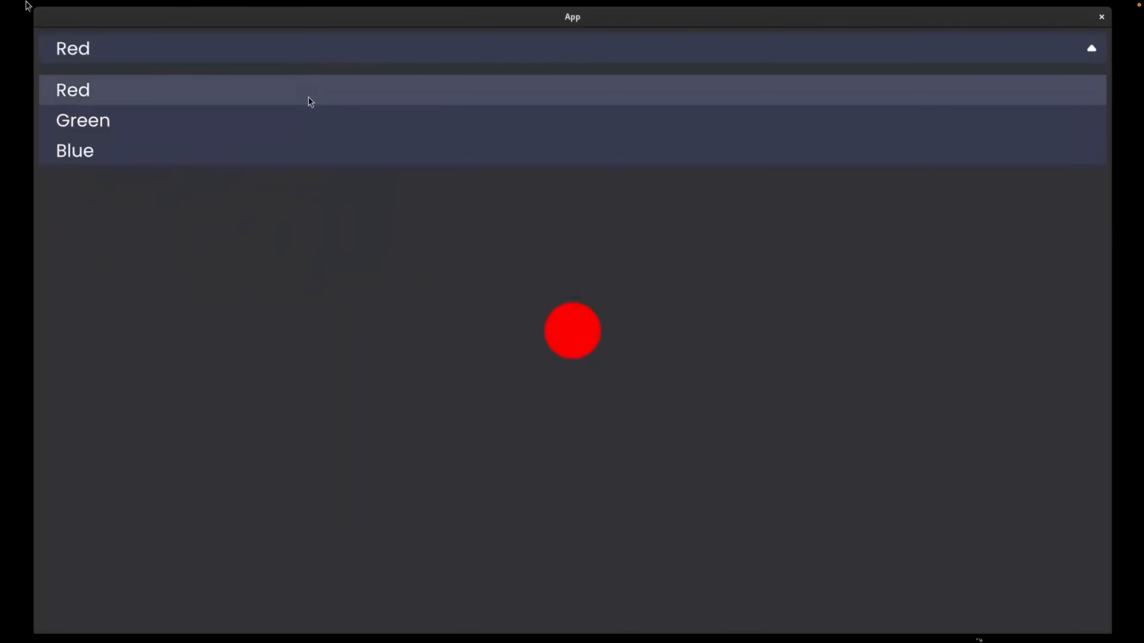
pyautogui.click(74, 150)
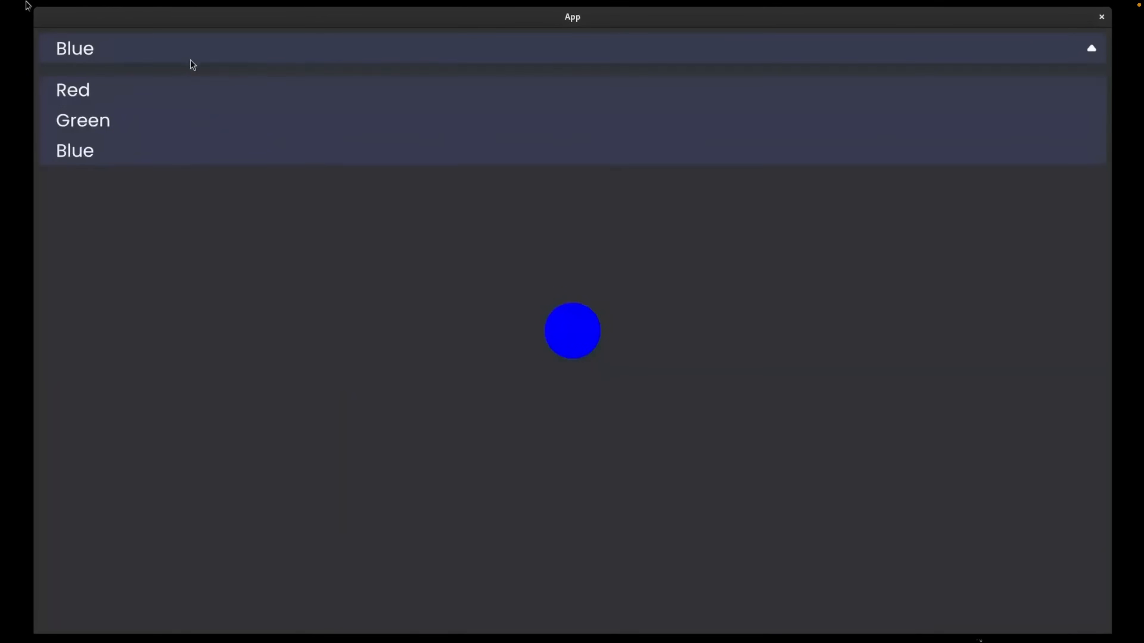
pyautogui.click(82, 119)
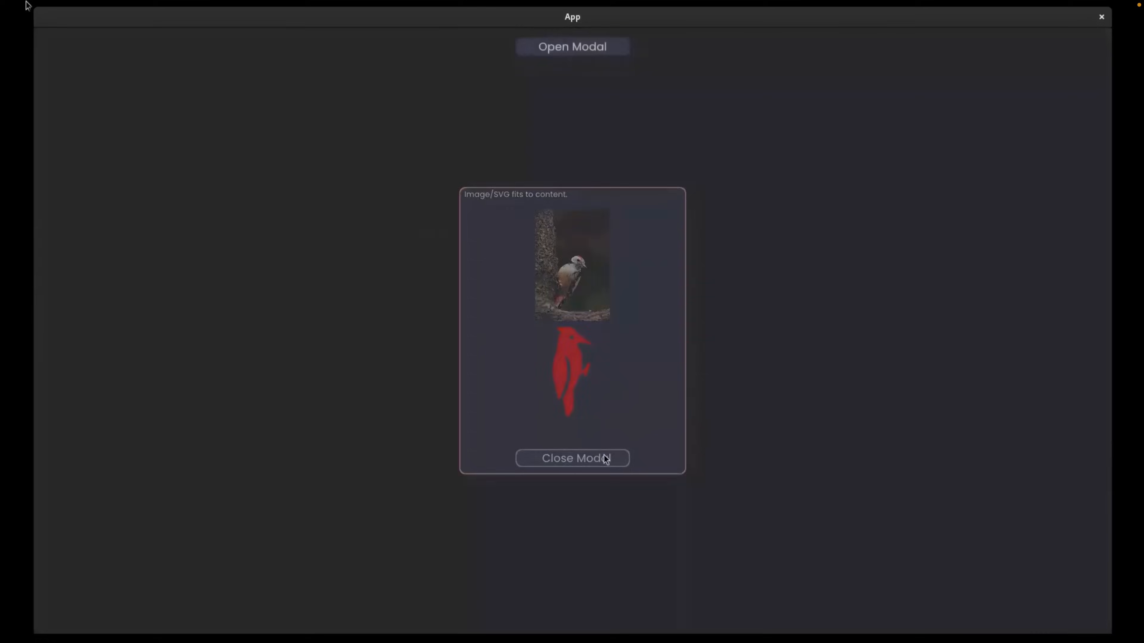
# Step: Close the image modal and start a todo entry with 'Hell'
pyautogui.click(572, 459)
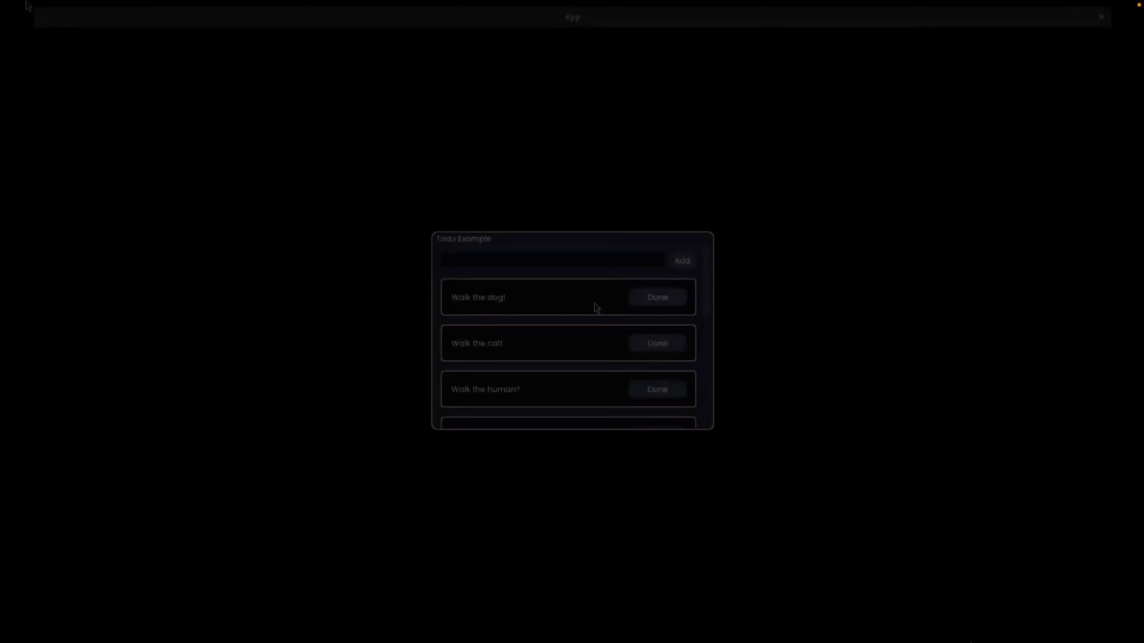
pyautogui.write('Hell')
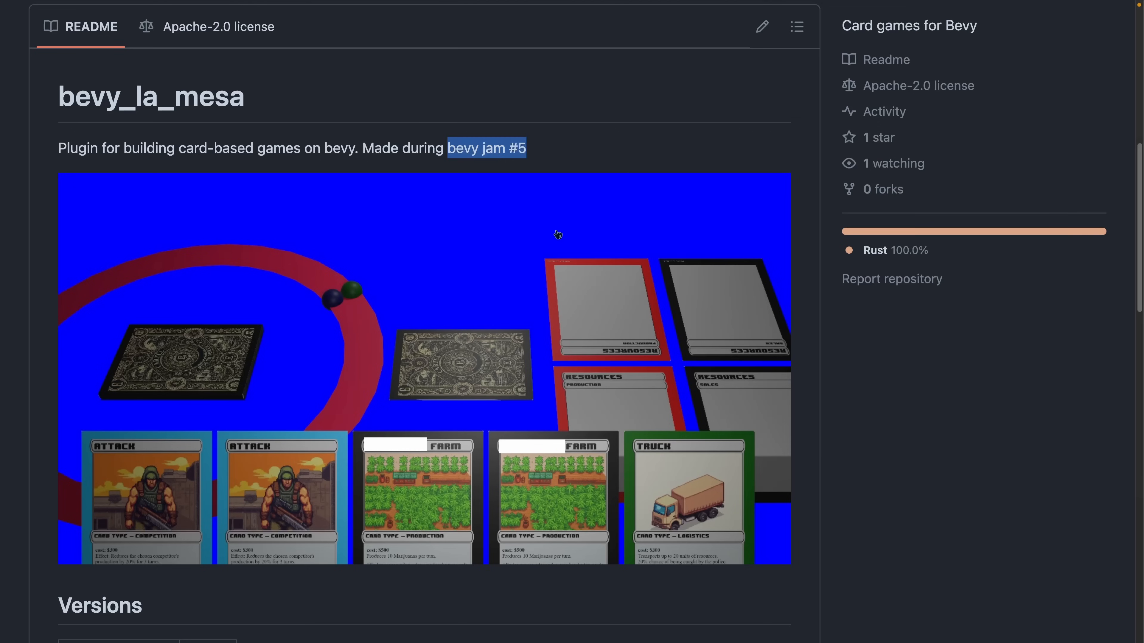
pyautogui.moveTo(577, 179)
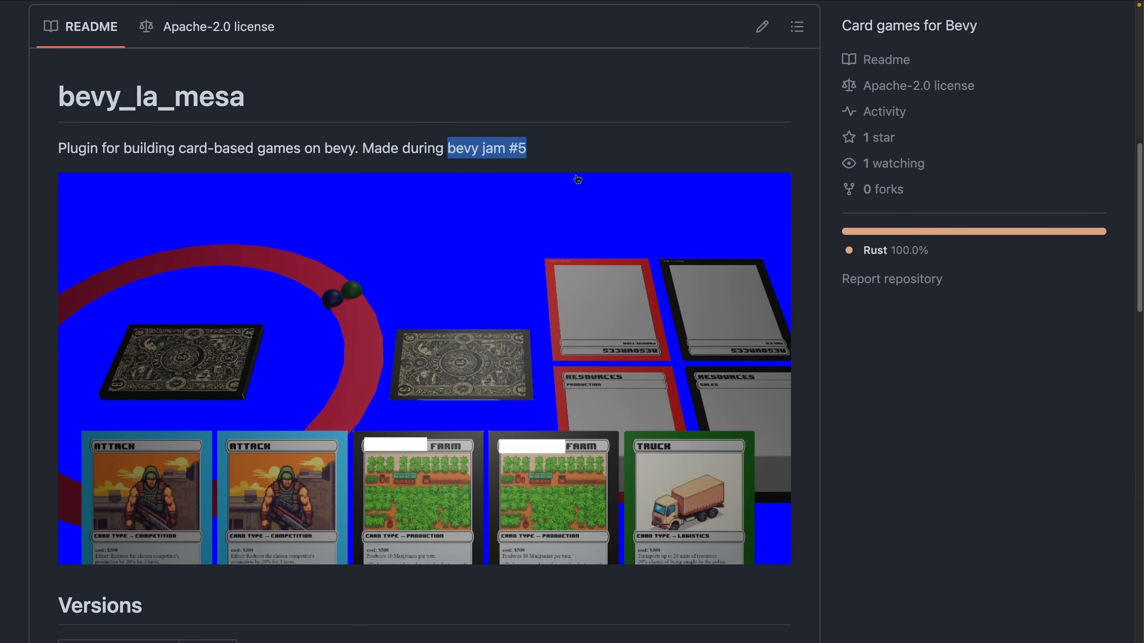
# Step: Scroll the bevy_la_mesa README down to the card game screenshot
pyautogui.scroll(-3)
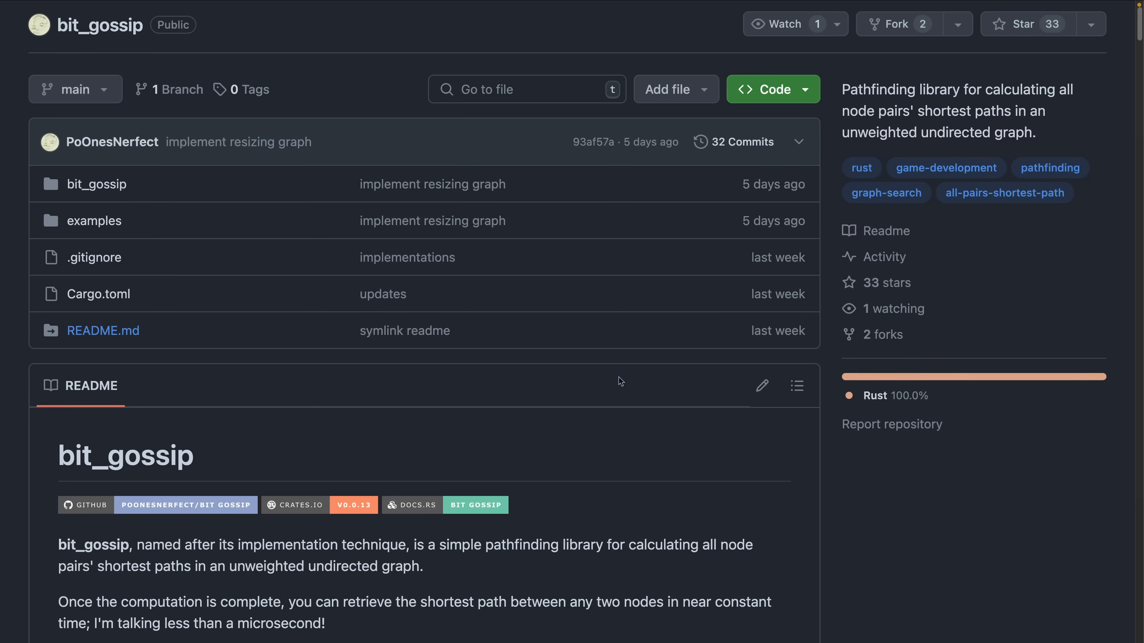
# Step: Scroll down the bit_gossip repository to its README
pyautogui.scroll(-3)
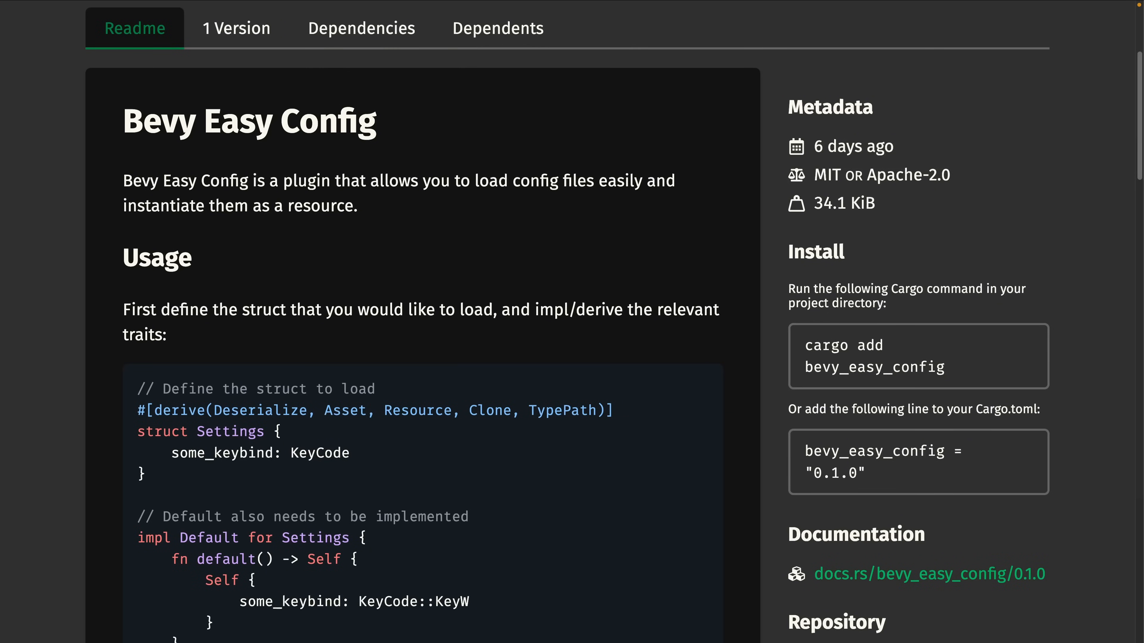
# Step: Scroll through the Bevy Easy Config Readme usage section on crates.io
pyautogui.scroll(-3)
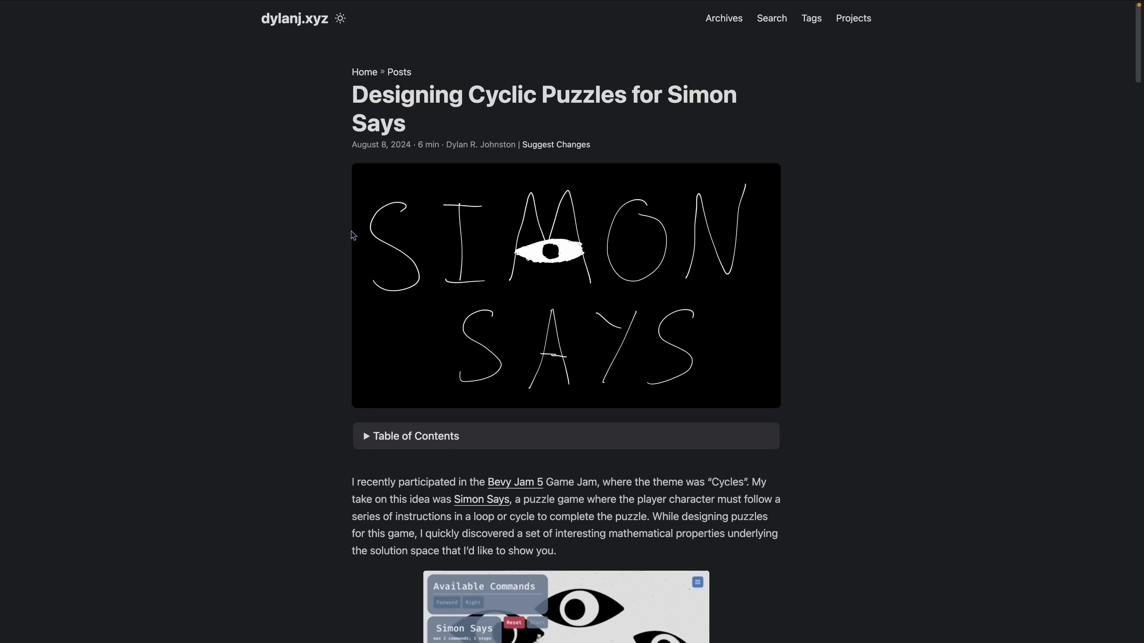
# Step: Scroll through the introduction of the 'Designing Cyclic Puzzles for Simon Says' post
pyautogui.scroll(-3)
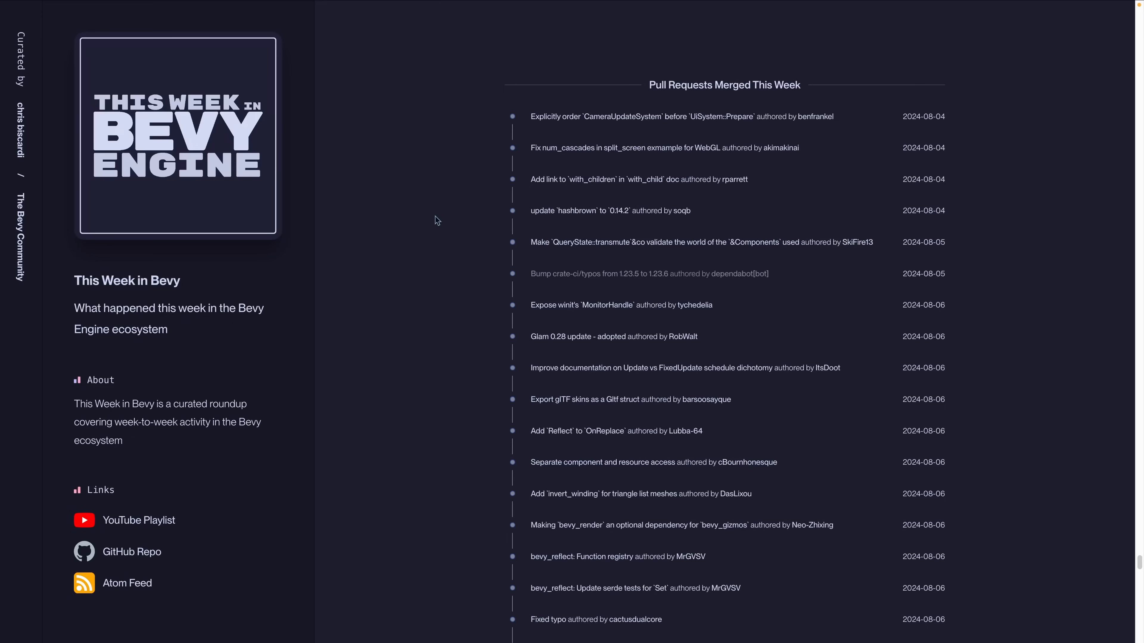
# Step: Scroll past Pull Requests Merged This Week to Pull Requests Opened this week (Aug 4-9, 2024)
pyautogui.scroll(-3)
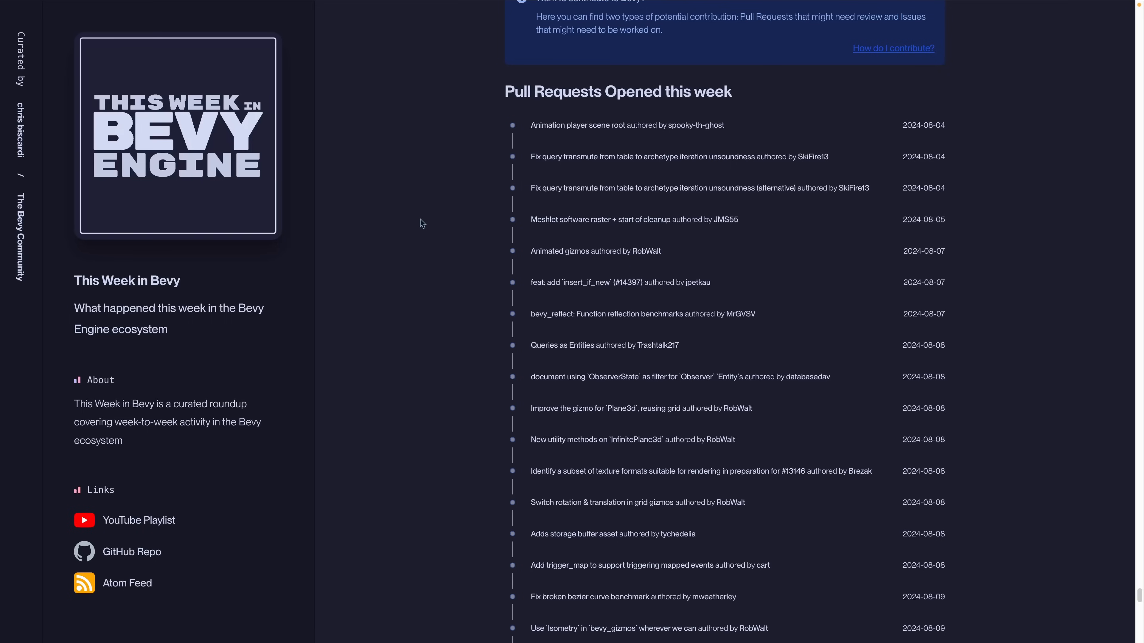
pyautogui.moveTo(429, 222)
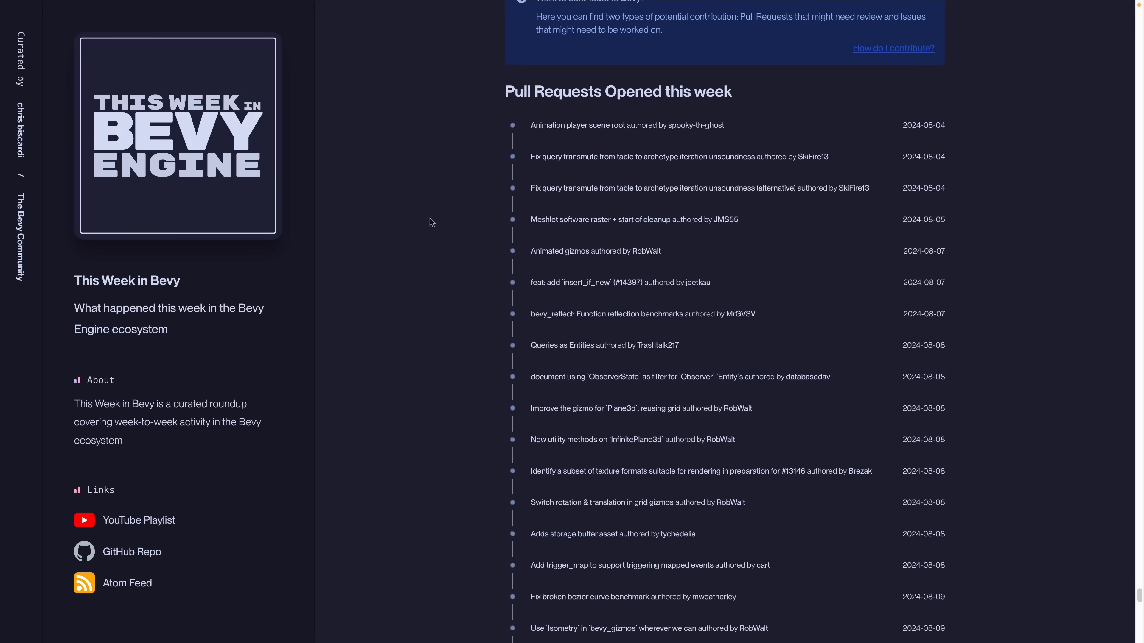
pyautogui.moveTo(409, 203)
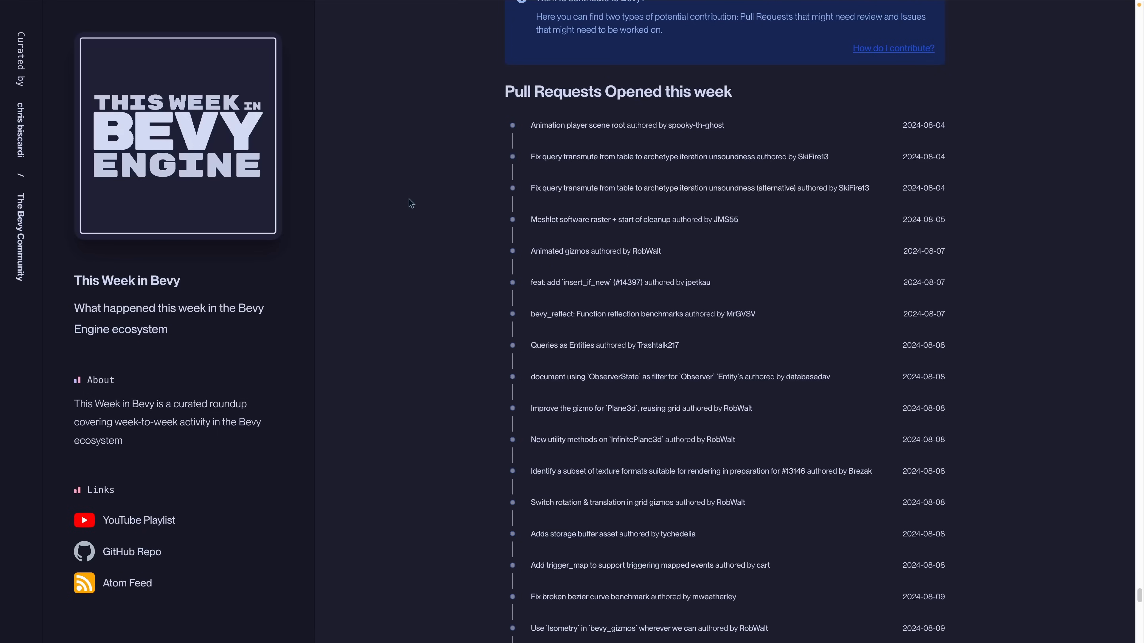